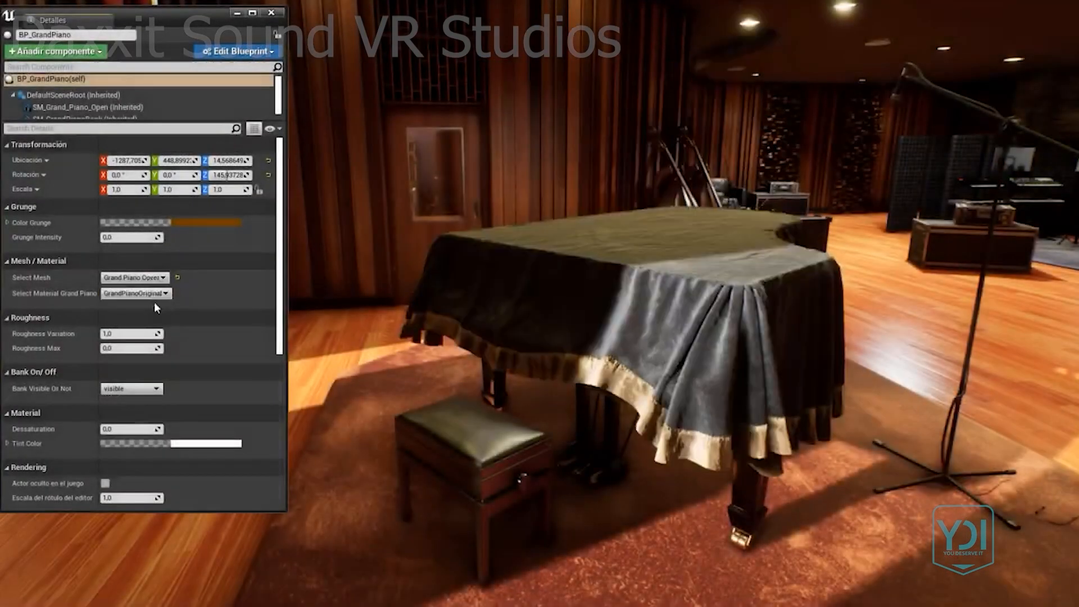
Step: Switch the piano to Grand Piano Close with GrandPianoWood, then bring up M_DoubleBass parameters
left_click(134, 278)
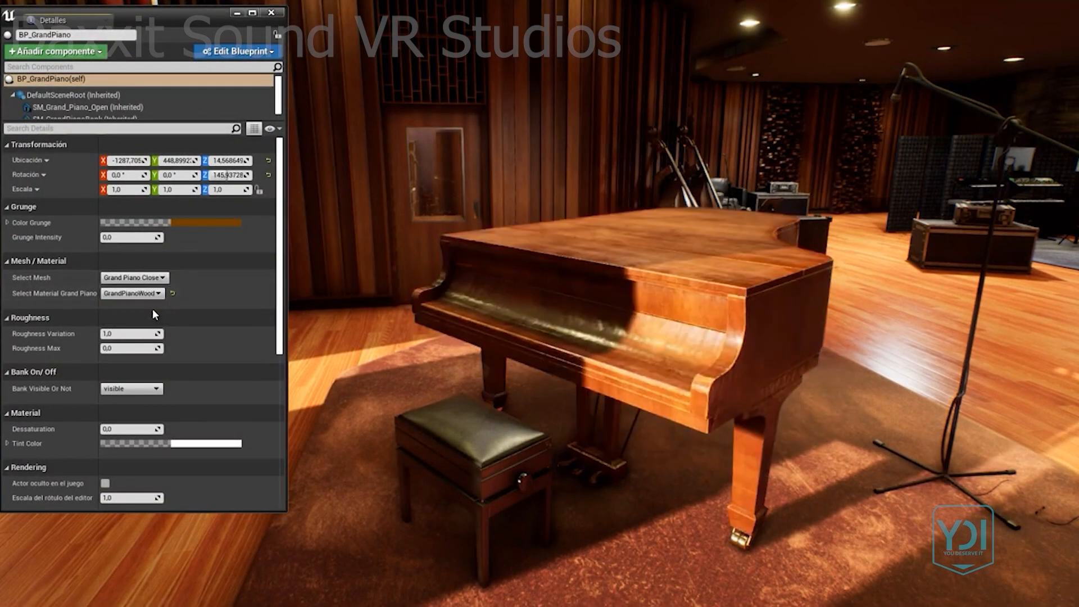
left_click(130, 293)
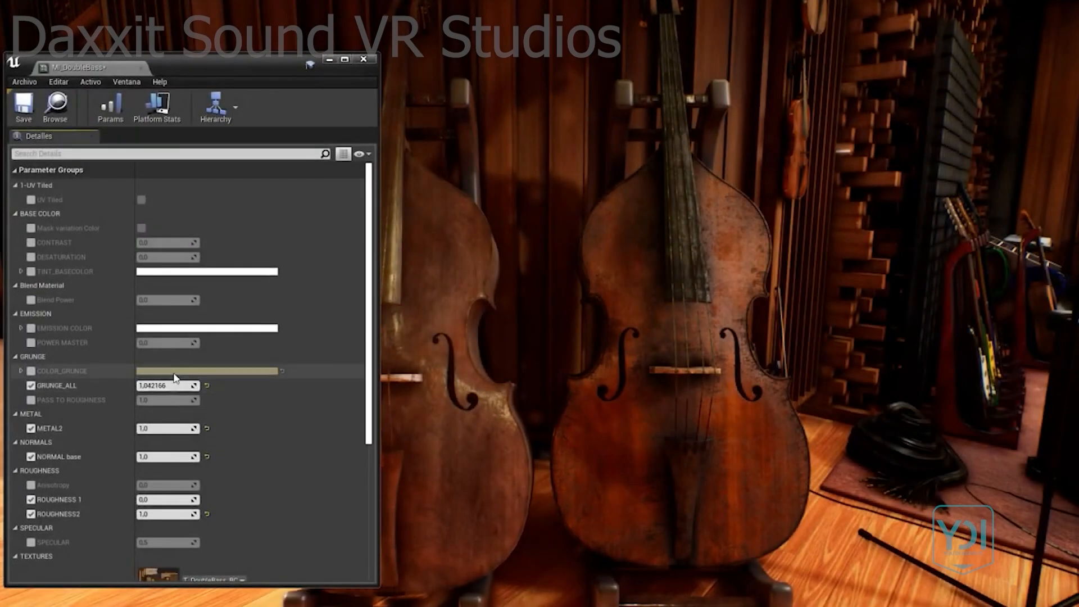
left_click(207, 370)
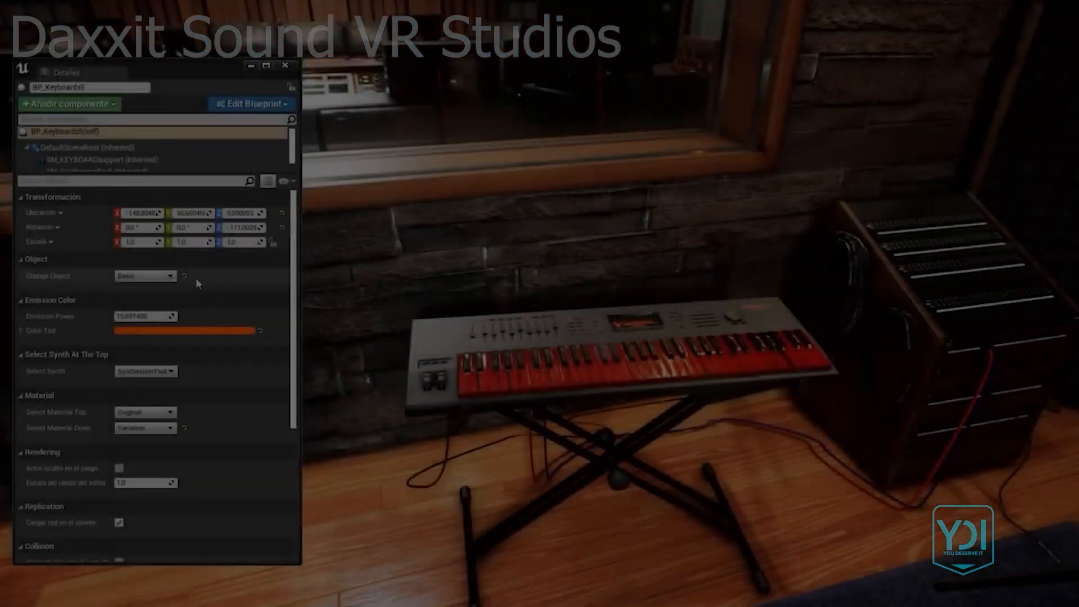
Step: Set BP_Keyboards5 to Double with red top keys and a different synth, then back to Basic
left_click(175, 412)
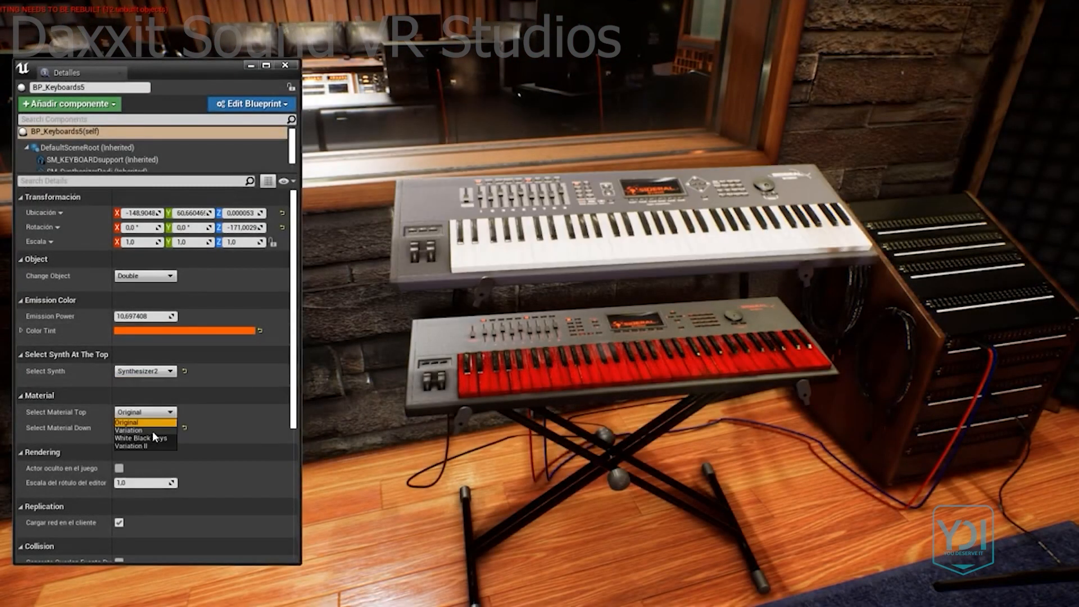
left_click(129, 430)
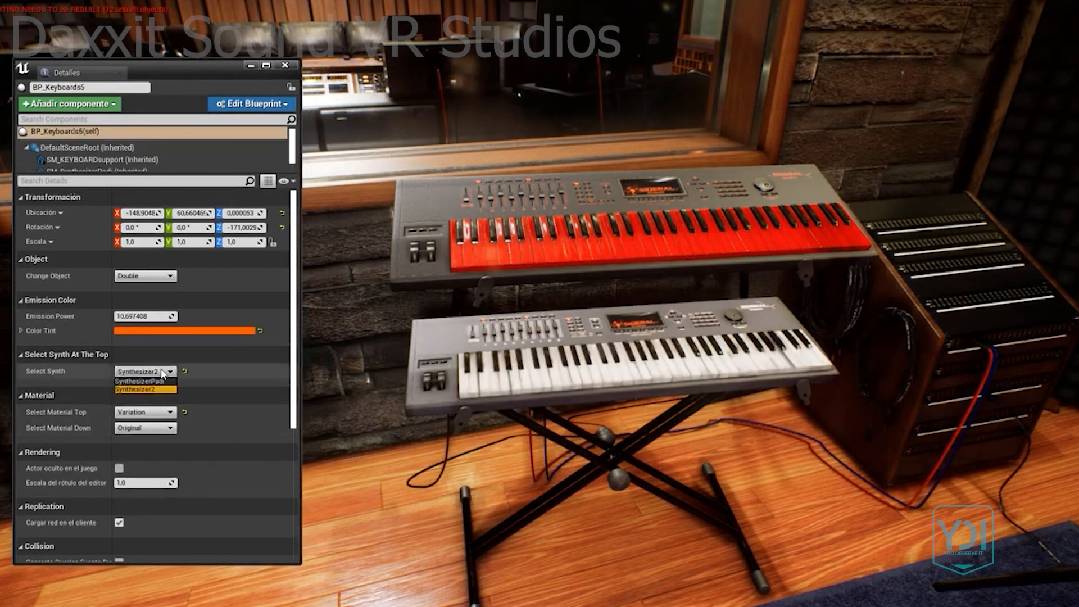
left_click(137, 379)
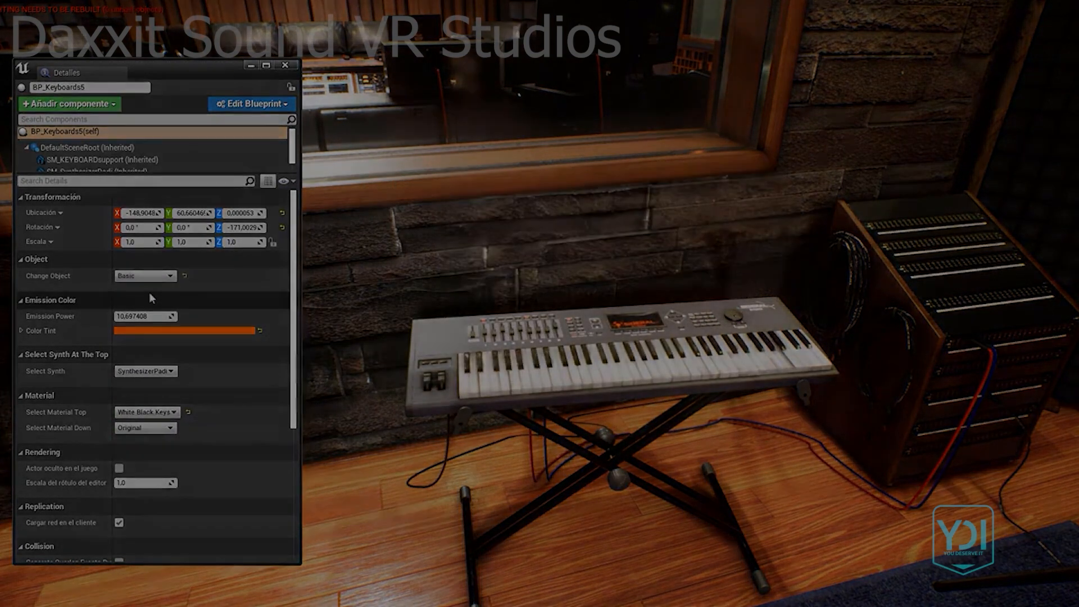